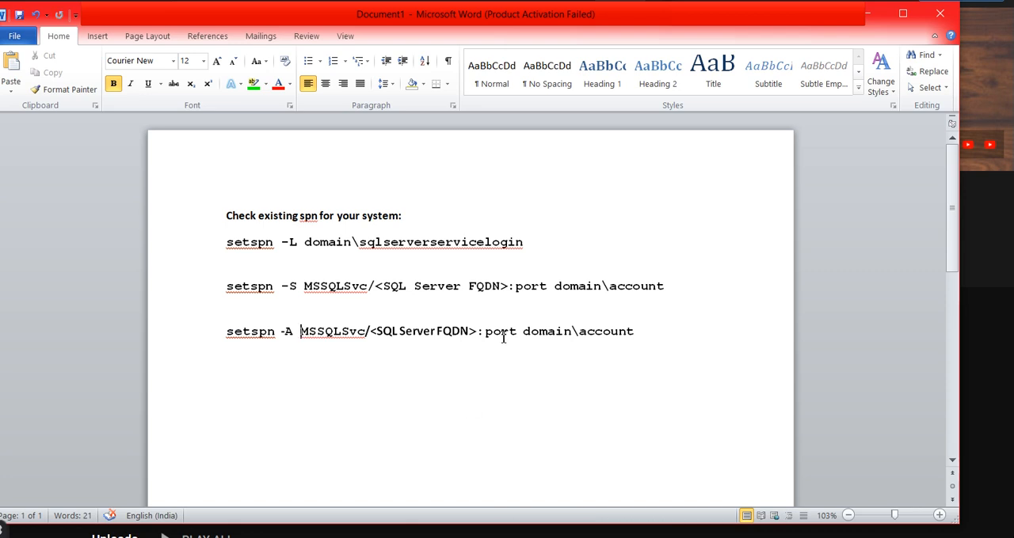
{"action": "mouse_move", "coordinate": [377, 254]}
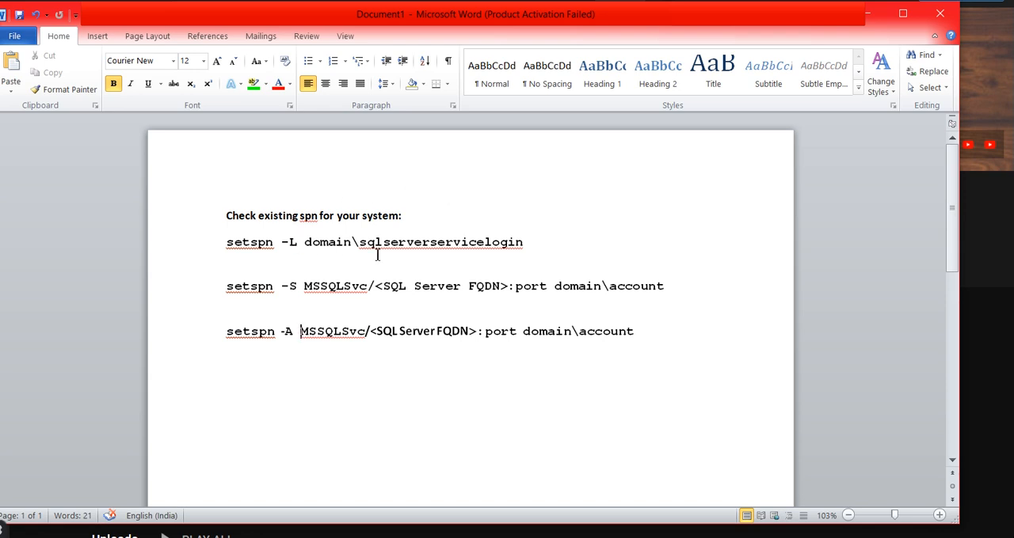
{"action": "mouse_move", "coordinate": [545, 255]}
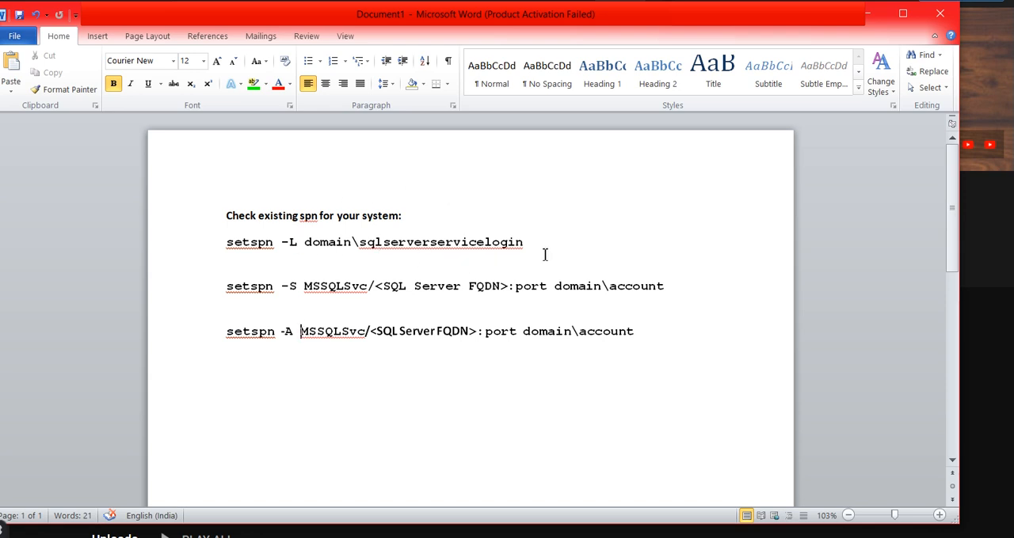
Select the setspn -L domain\sqlserverservicelogin line, then reselect it by dragging across it
{"action": "triple_click", "coordinate": [372, 243]}
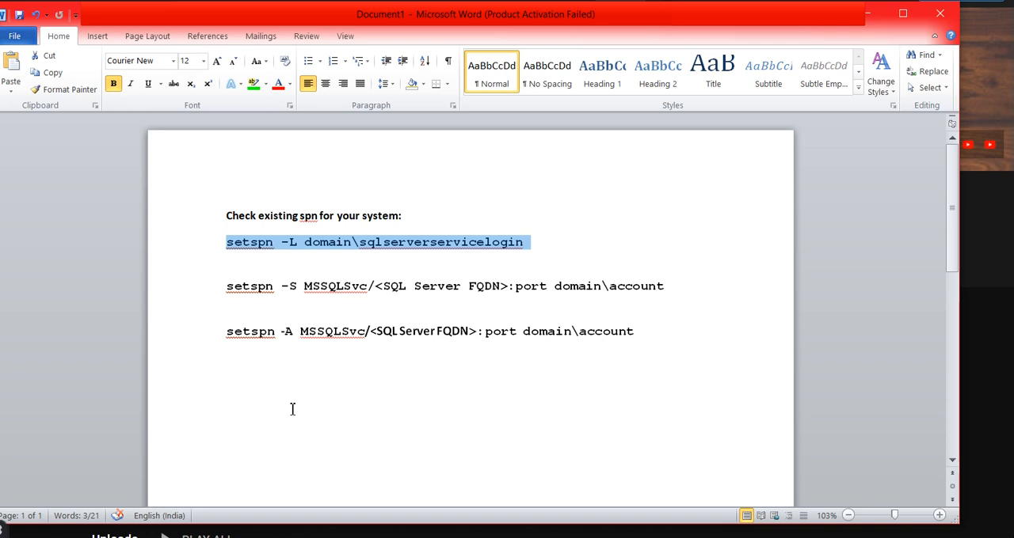
{"action": "mouse_move", "coordinate": [285, 342]}
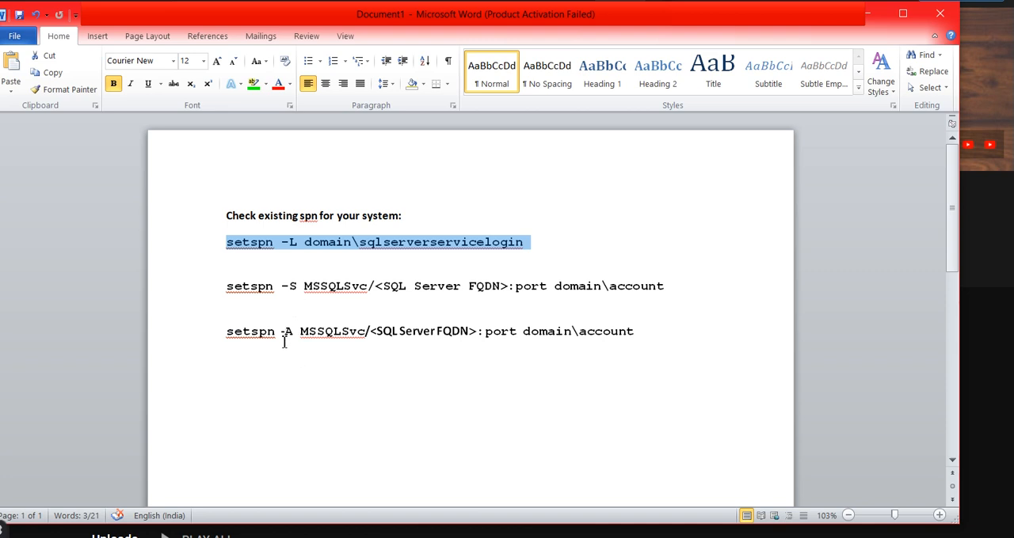
{"action": "mouse_move", "coordinate": [295, 398]}
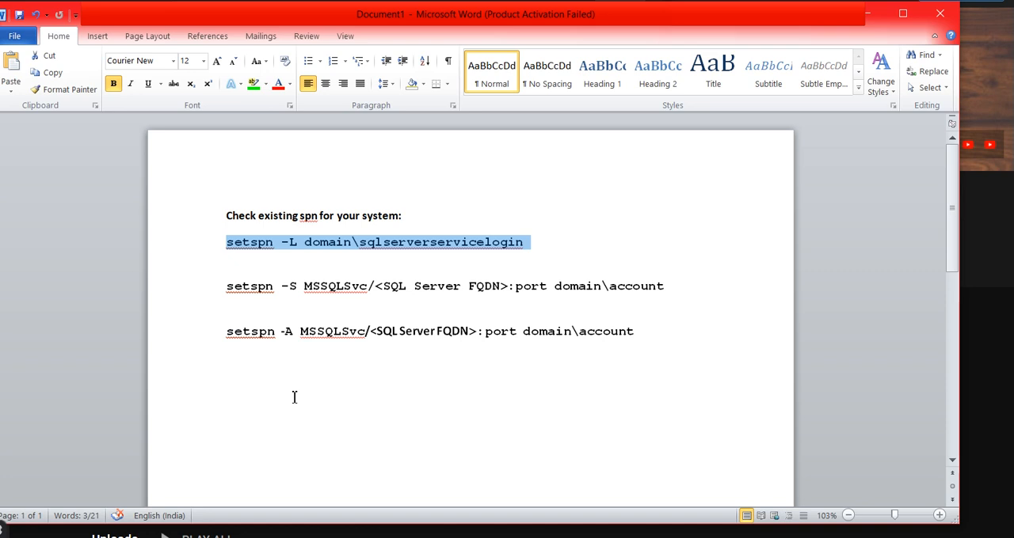
{"action": "mouse_move", "coordinate": [358, 307]}
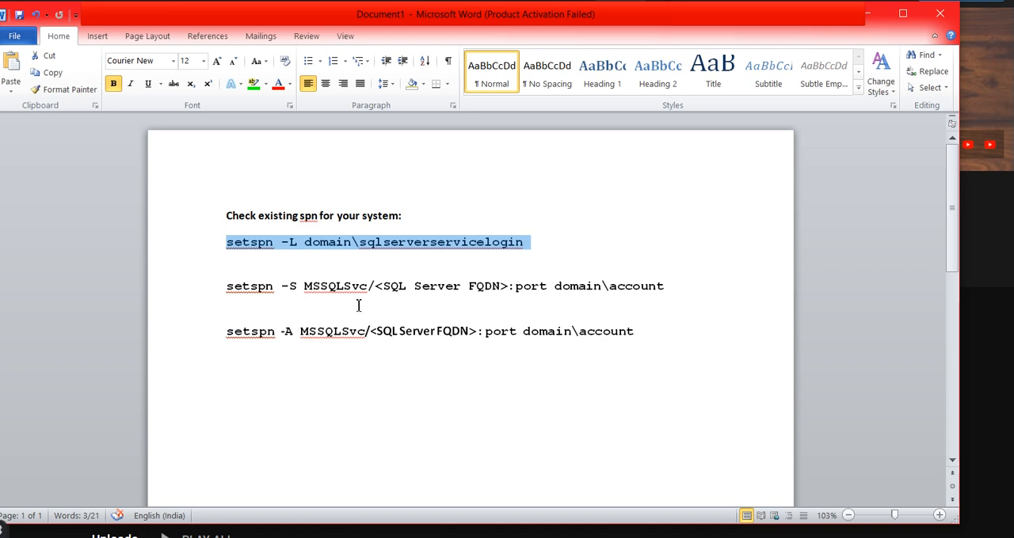
{"action": "mouse_move", "coordinate": [411, 348]}
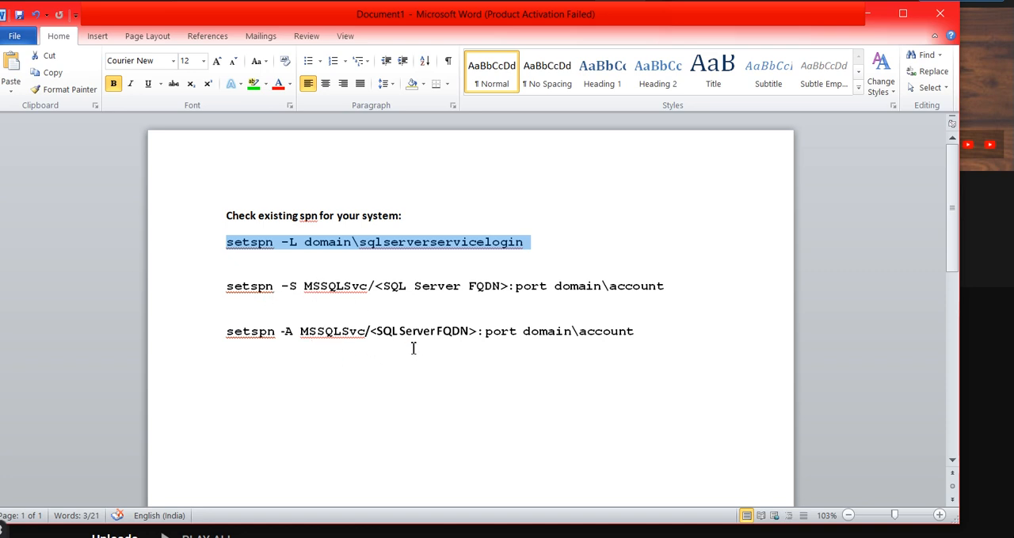
{"action": "mouse_move", "coordinate": [573, 380]}
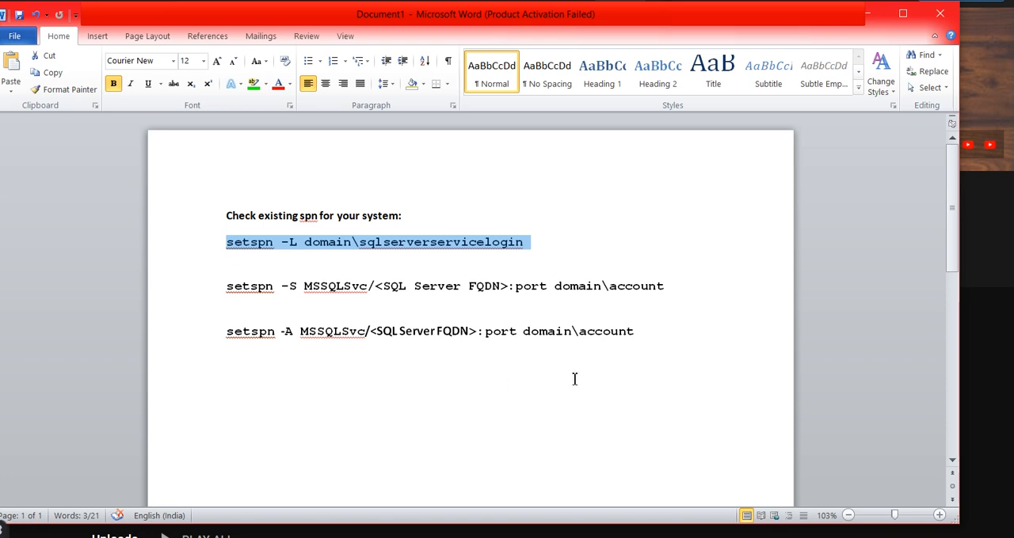
{"action": "left_click", "coordinate": [650, 348]}
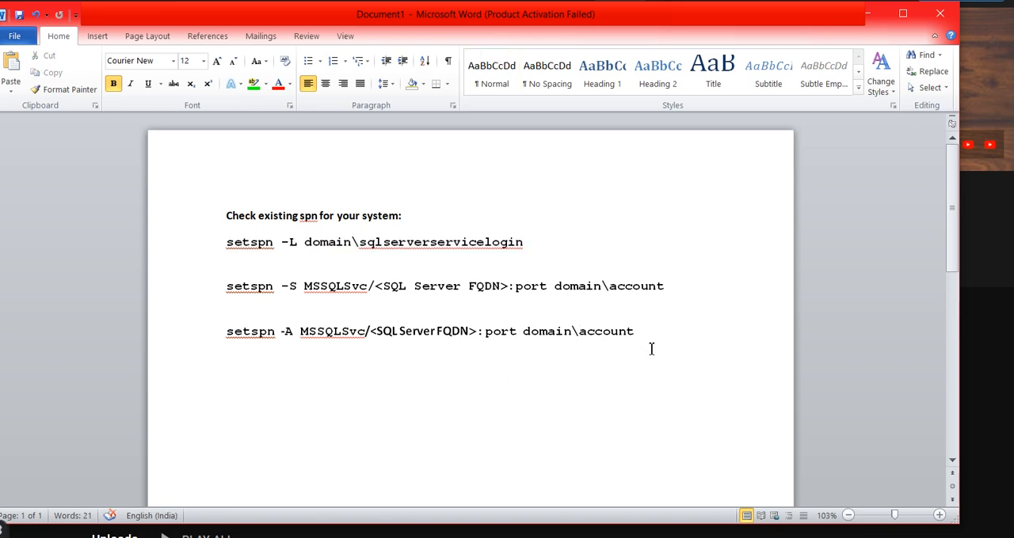
{"action": "left_click_drag", "start_coordinate": [225, 285], "coordinate": [633, 331]}
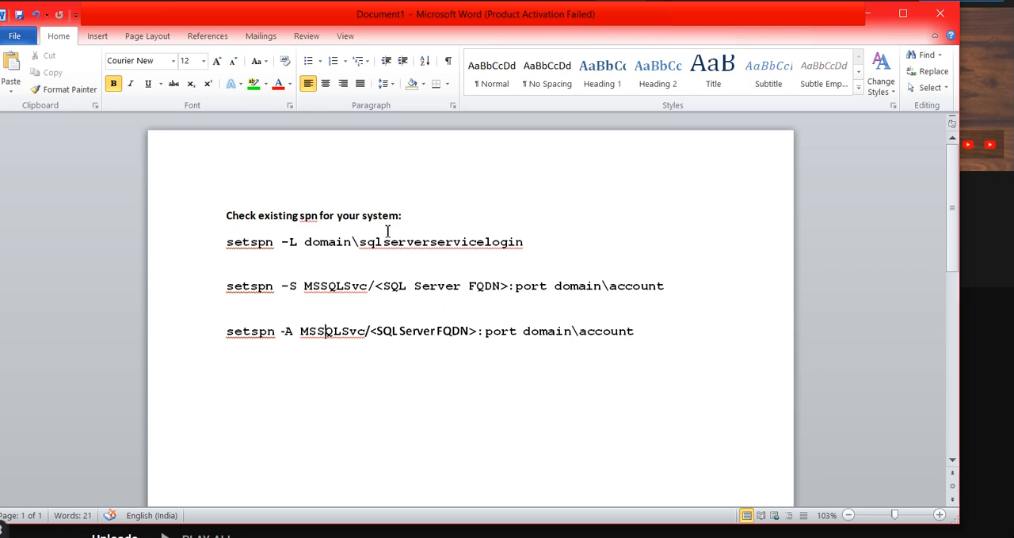
{"action": "mouse_move", "coordinate": [427, 291]}
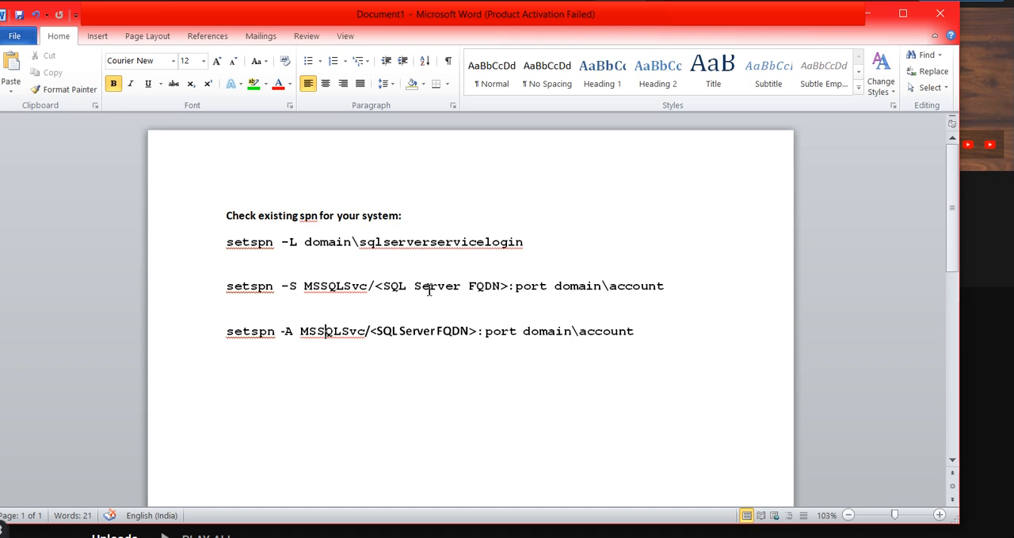
{"action": "mouse_move", "coordinate": [304, 285]}
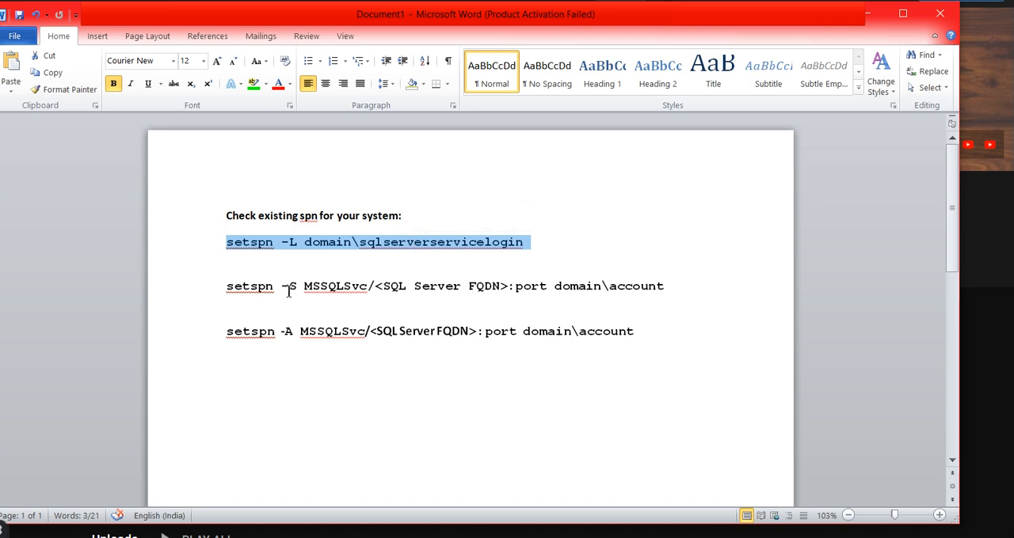
Clear the highlight on the setspn -L line, leaving the commands unselected
{"action": "left_click", "coordinate": [495, 377]}
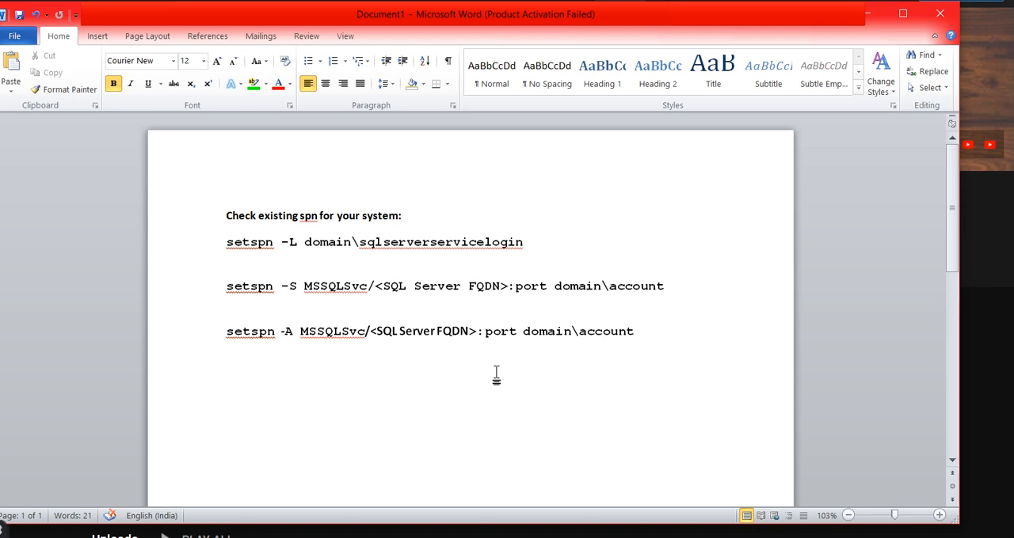
{"action": "mouse_move", "coordinate": [300, 260]}
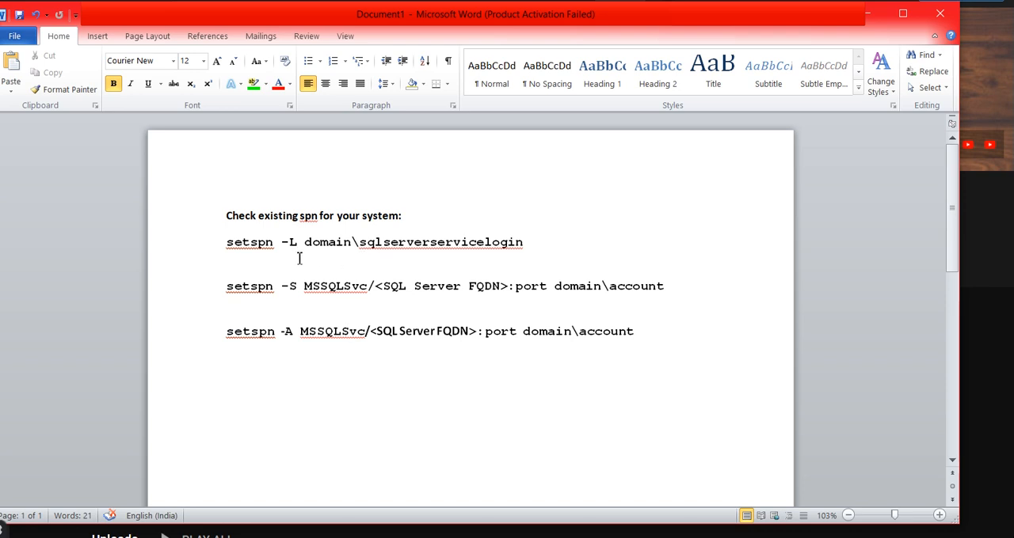
{"action": "mouse_move", "coordinate": [407, 263]}
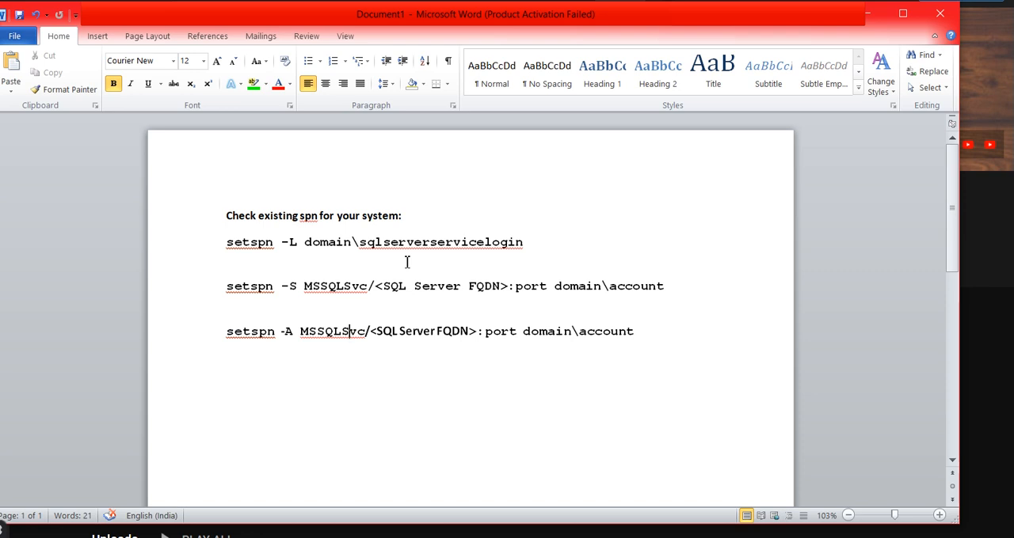
Select the setspn -S and setspn -A command lines together
{"action": "left_click_drag", "start_coordinate": [304, 285], "coordinate": [634, 331]}
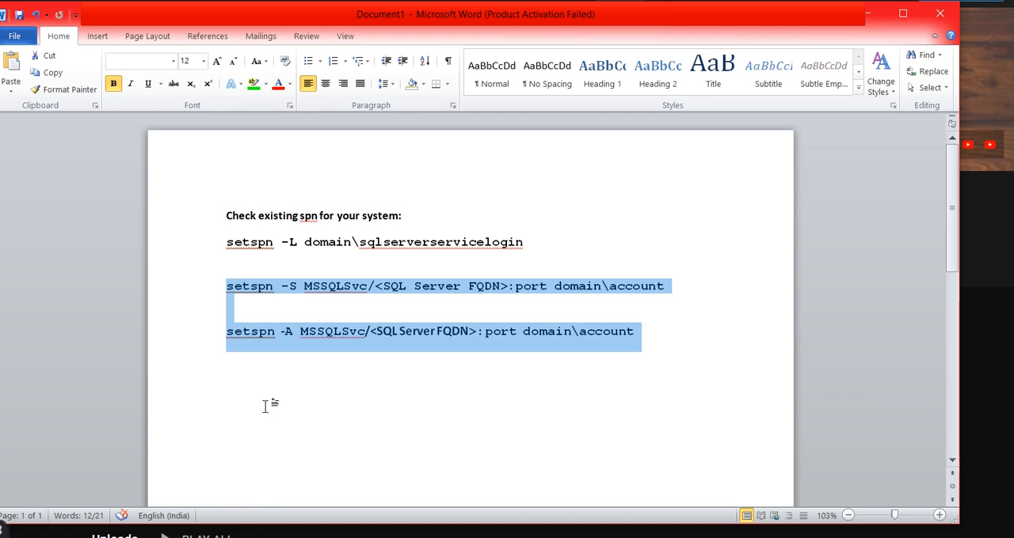
{"action": "mouse_move", "coordinate": [269, 406]}
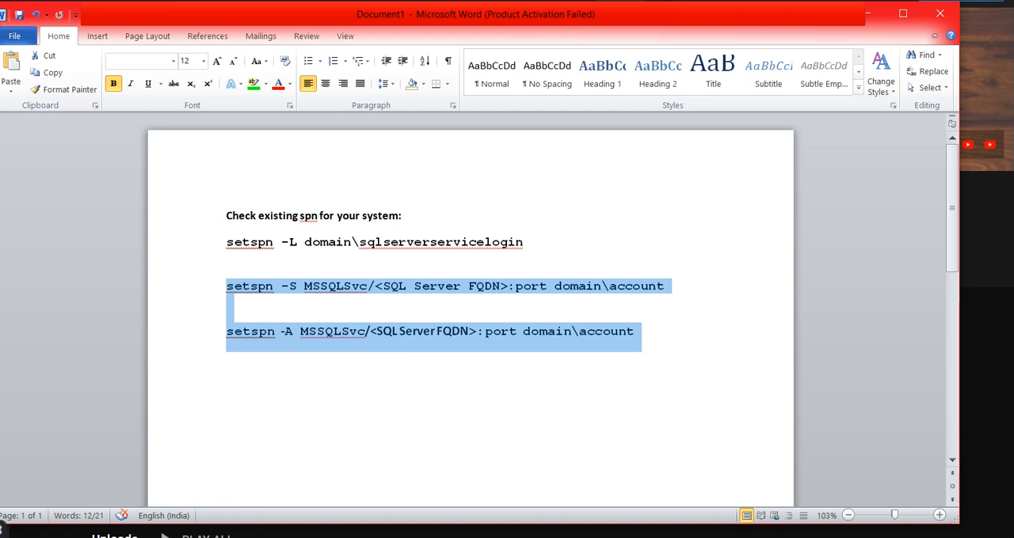